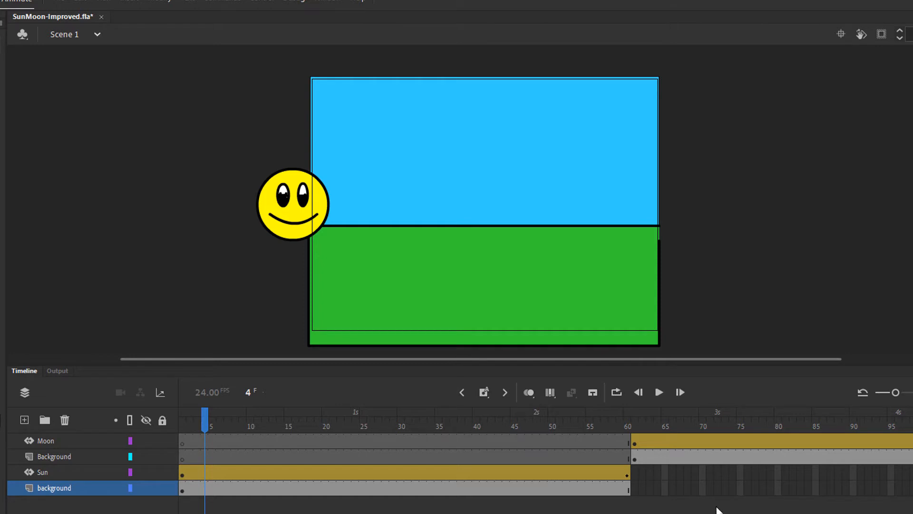
mouse_move(707, 486)
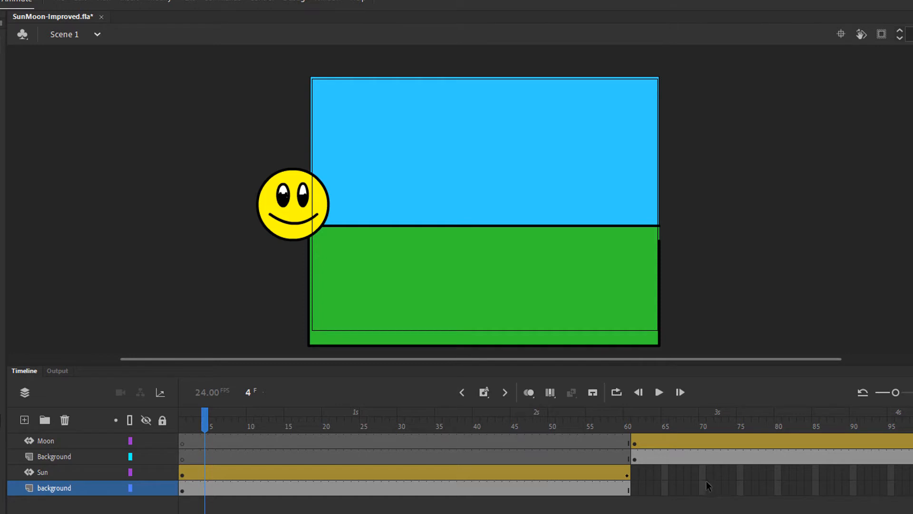
mouse_move(95, 60)
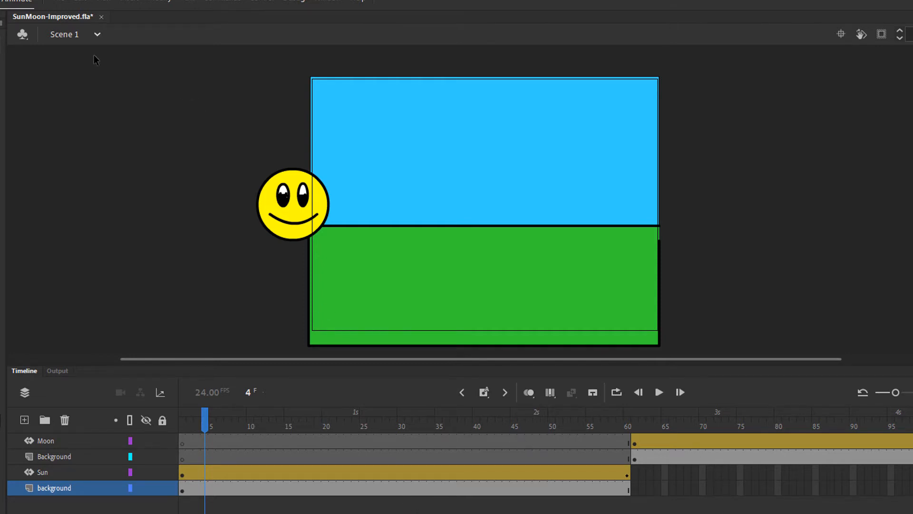
mouse_move(64, 502)
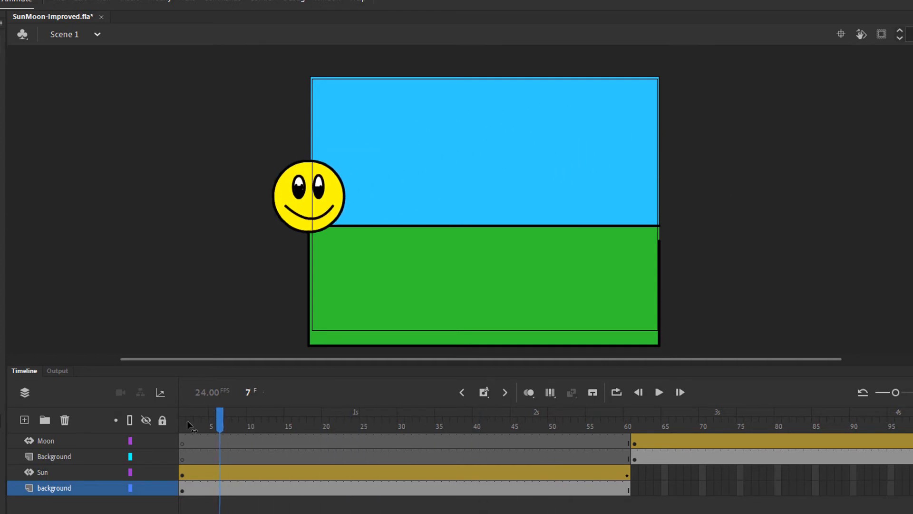
- Select the day background frames and then the blue-sky background on the stage
left_click(182, 427)
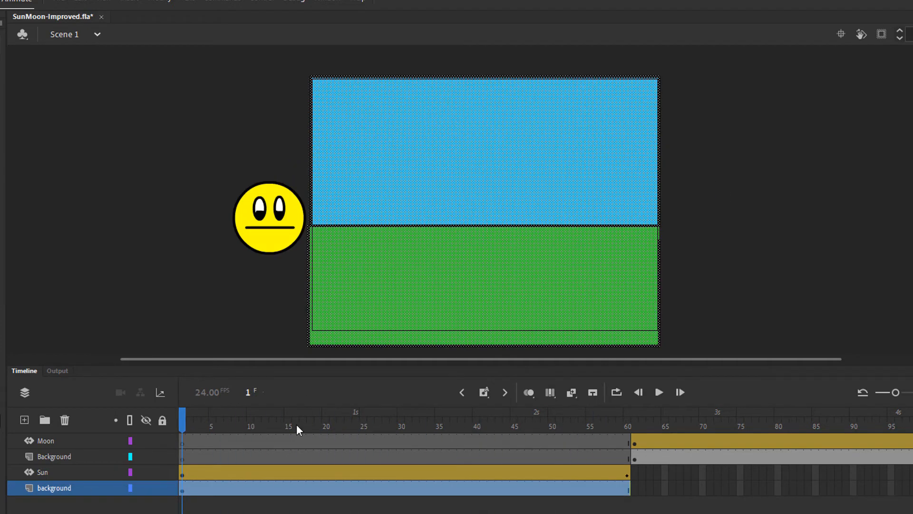
mouse_move(438, 294)
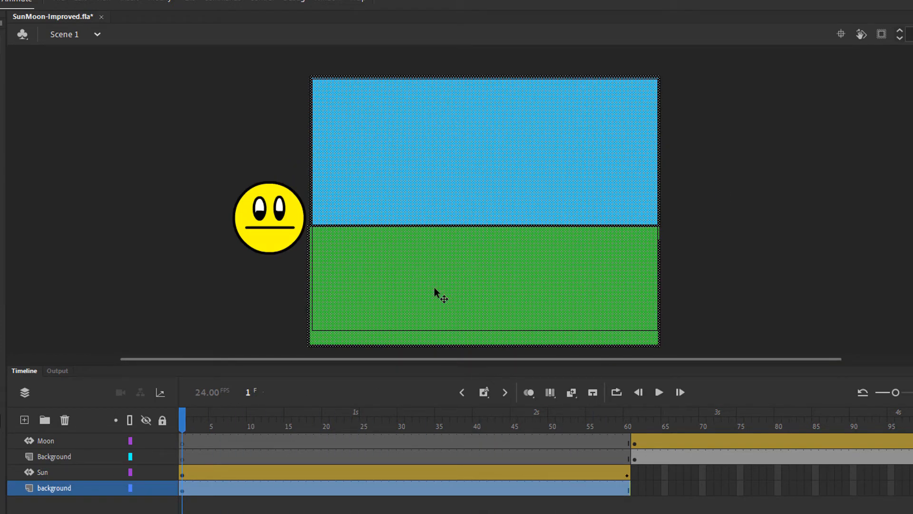
left_click(41, 471)
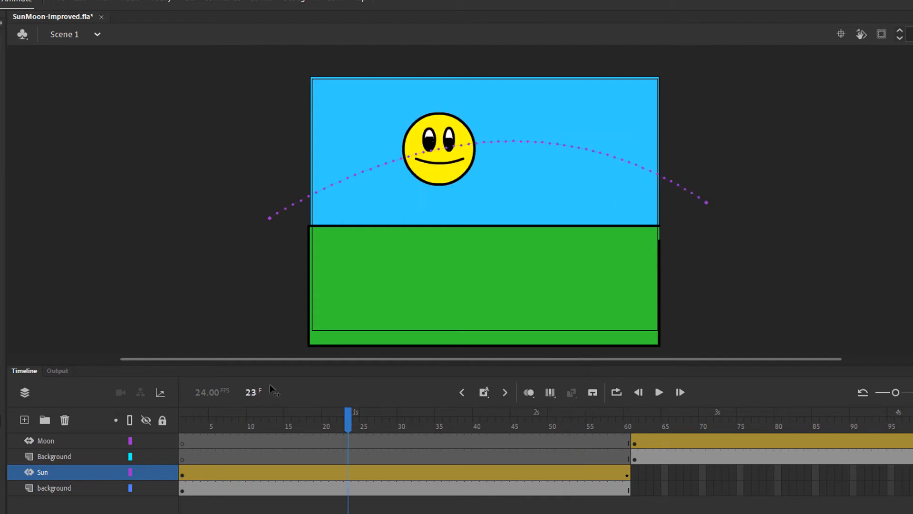
- Select the sun at frame 1, the left start of its arced motion path
left_click(182, 413)
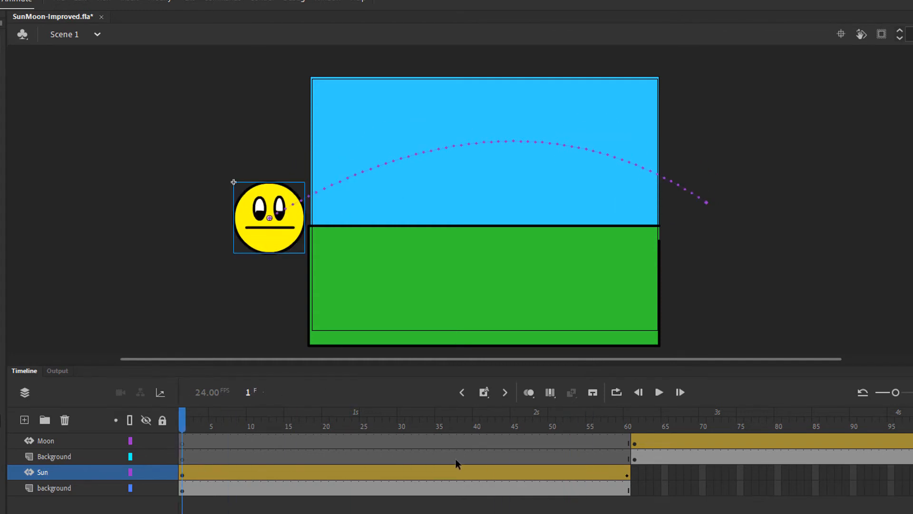
mouse_move(302, 481)
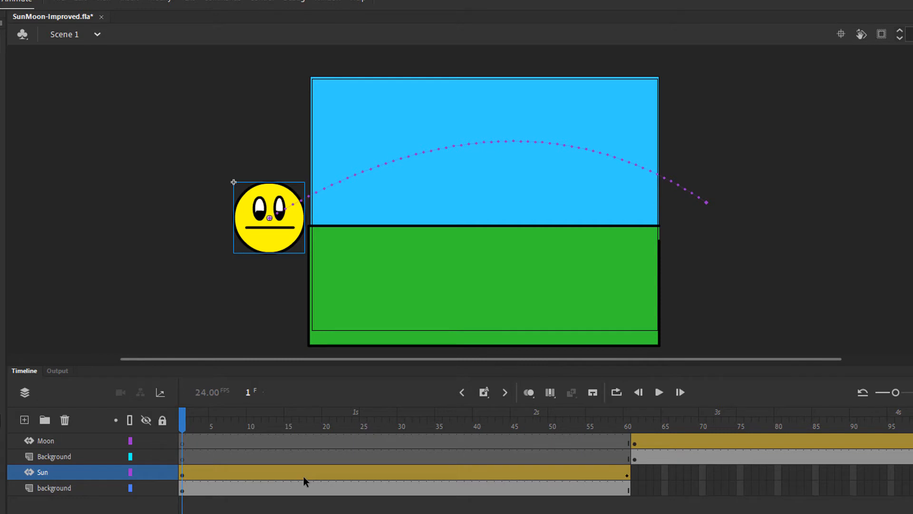
mouse_move(285, 225)
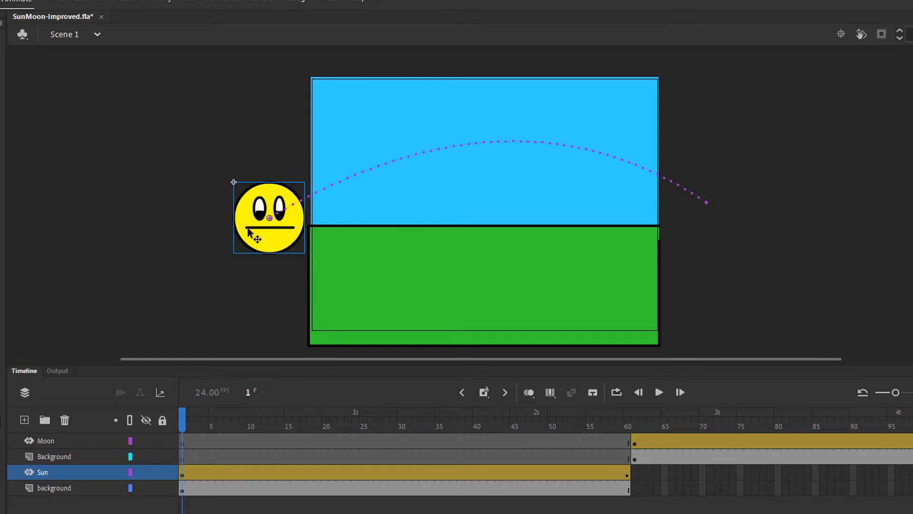
mouse_move(282, 230)
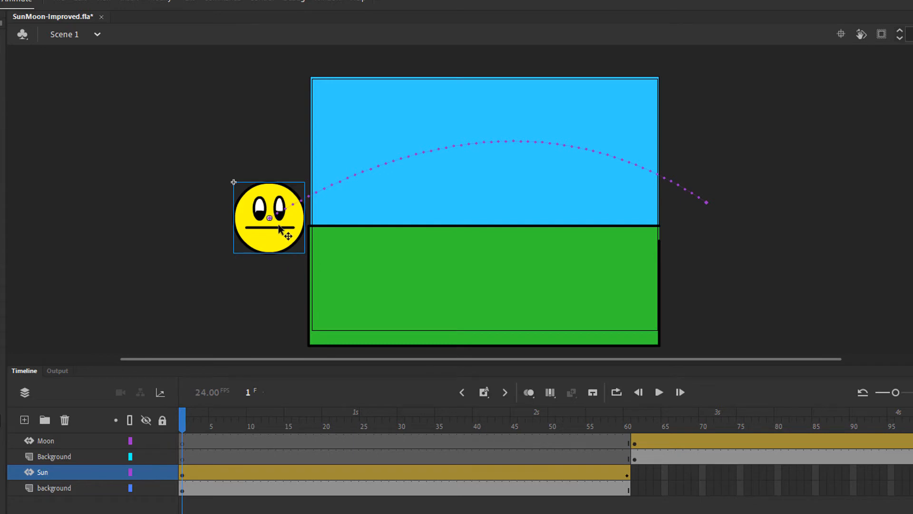
mouse_move(271, 243)
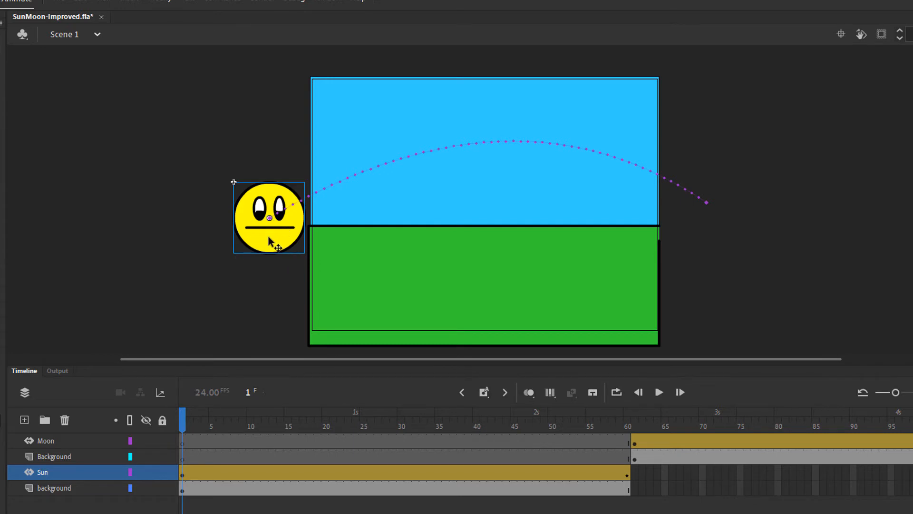
- Enter the Sun symbol and inspect its Yellow Circle layer beneath Eyes and Mouth
double_click(269, 217)
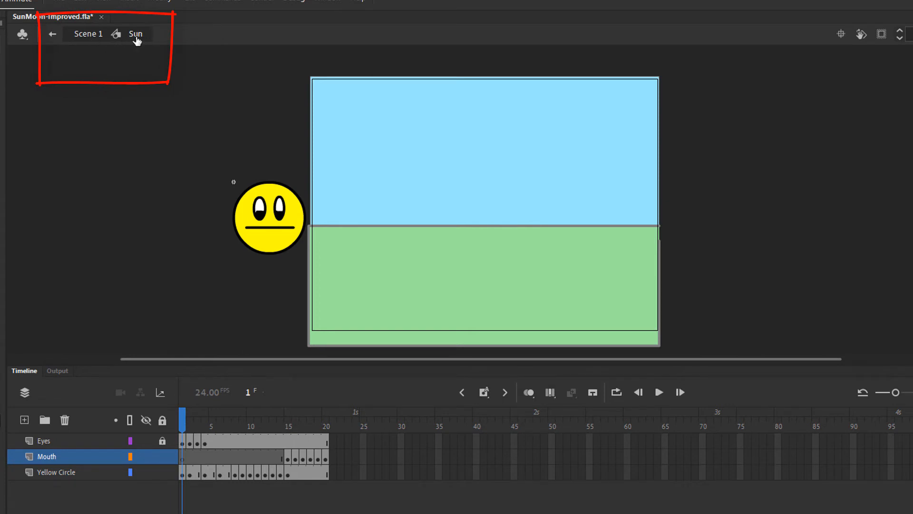
mouse_move(262, 258)
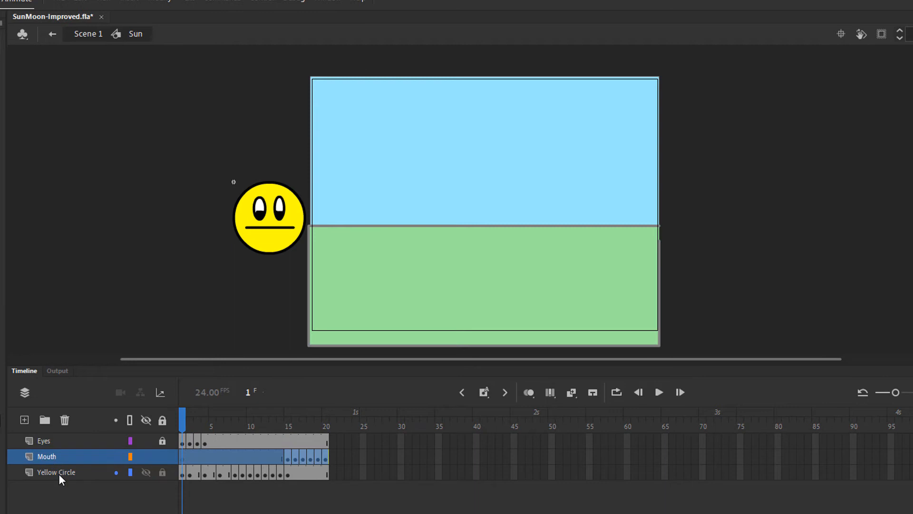
left_click(56, 472)
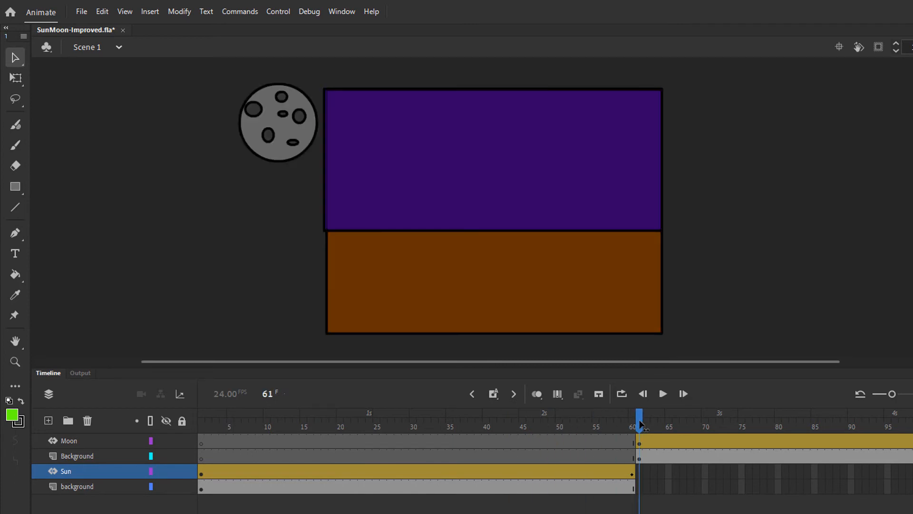
mouse_move(510, 482)
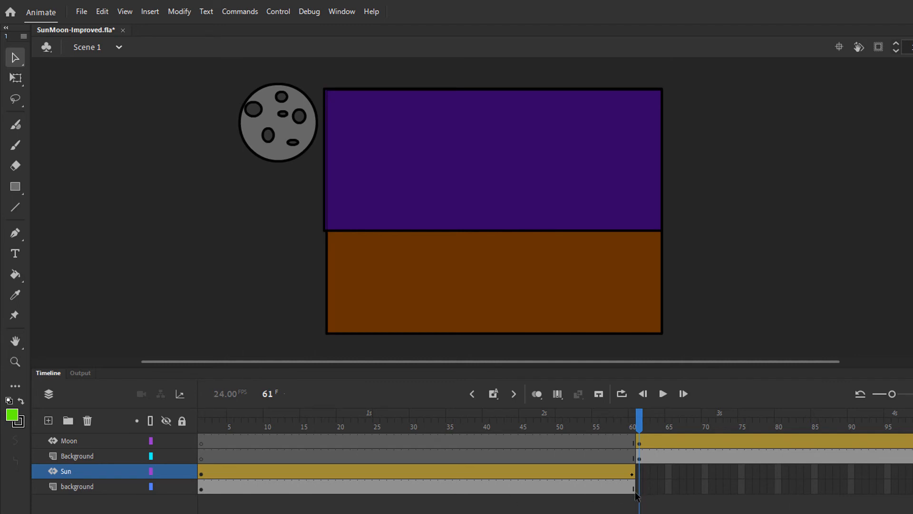
mouse_move(637, 496)
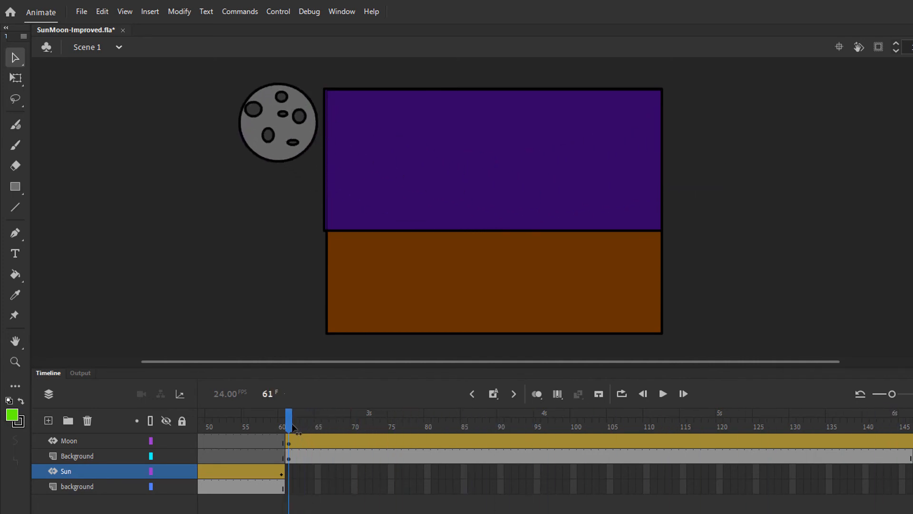
- Select the night Background frames showing purple sky and brown ground from frame 61
left_click(77, 456)
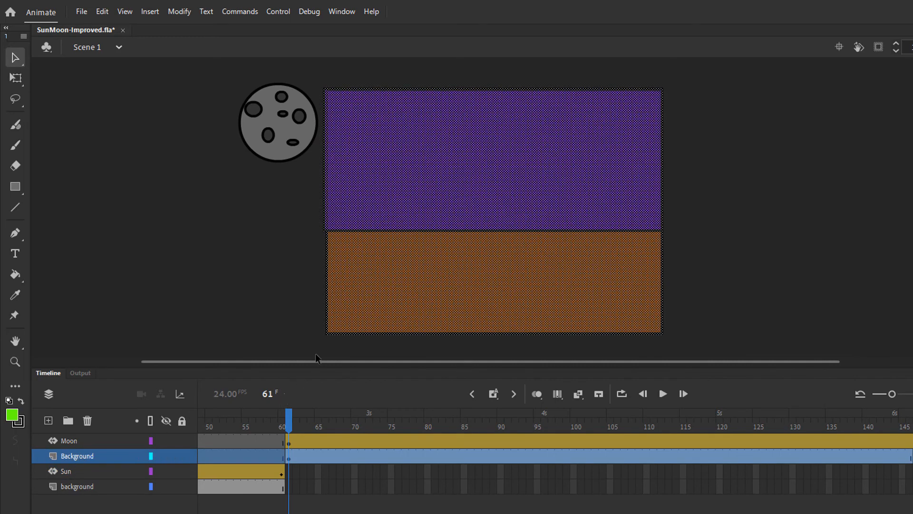
mouse_move(377, 295)
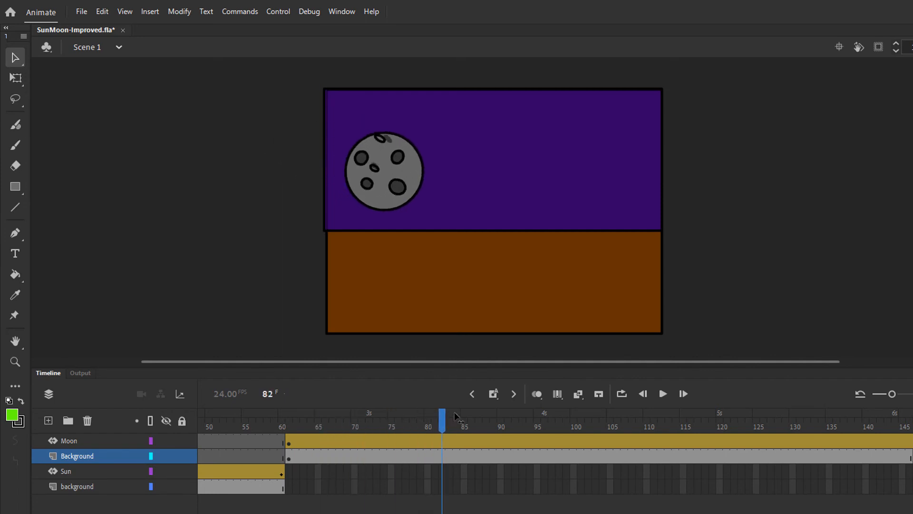
- Select the moon instance so its curved motion path across the night sky appears
left_click(68, 441)
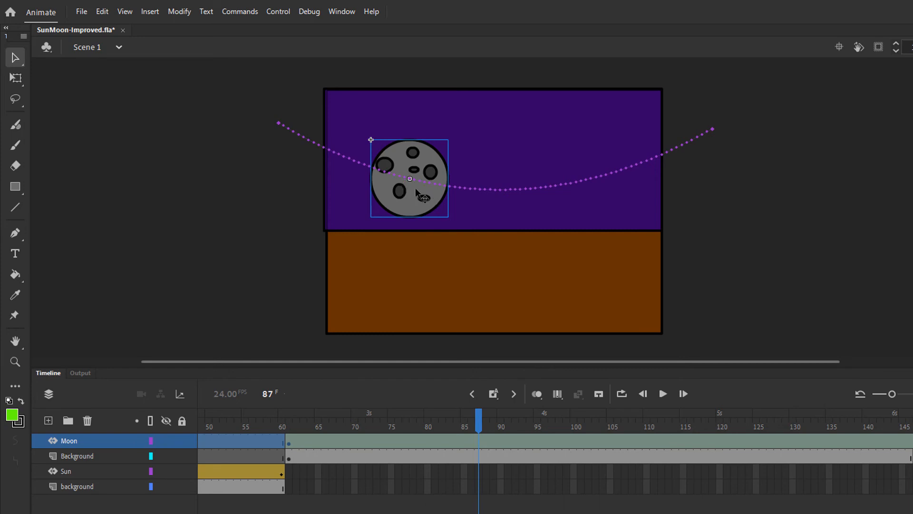
mouse_move(667, 150)
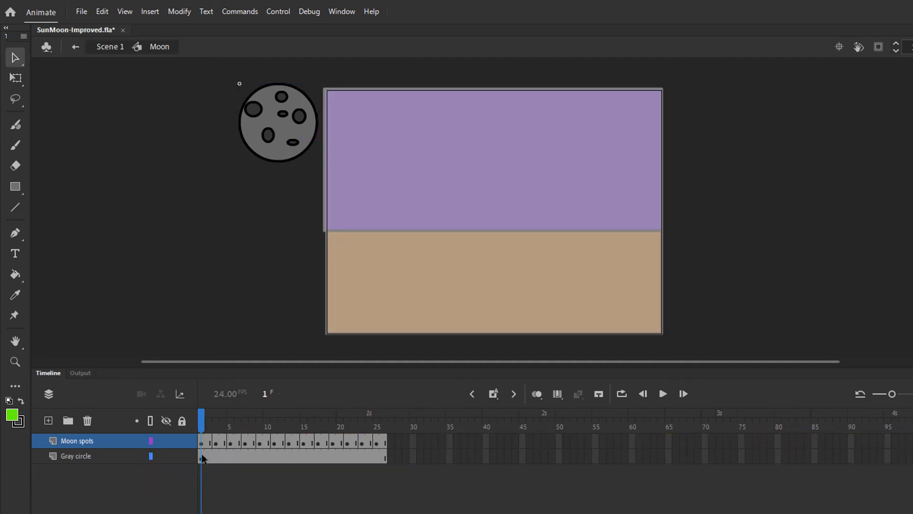
mouse_move(209, 455)
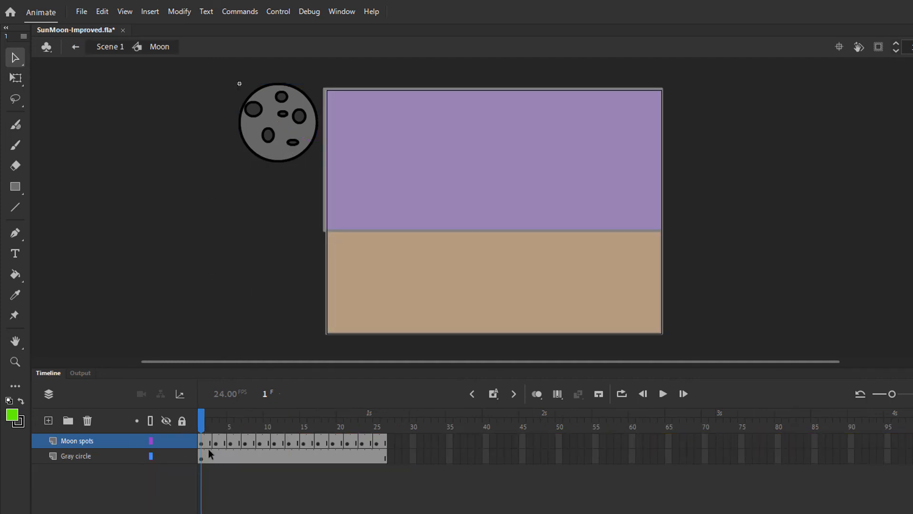
left_click(76, 456)
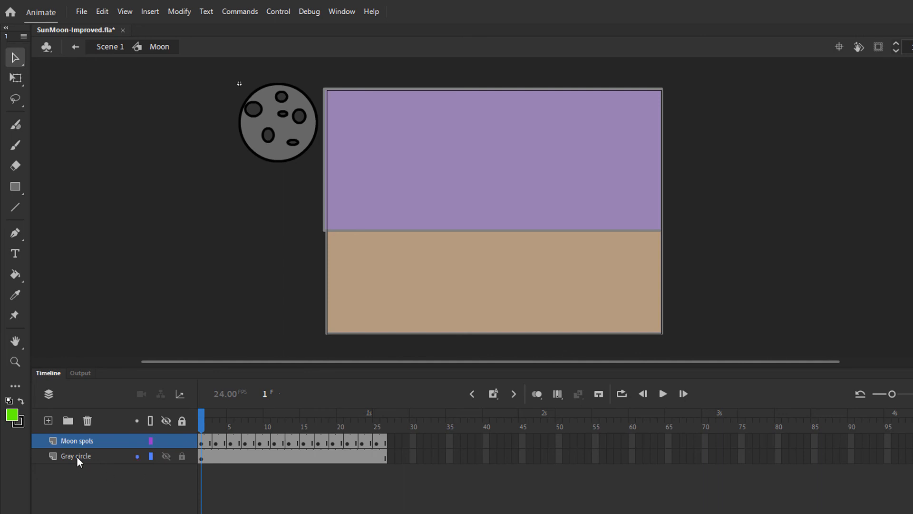
left_click(74, 456)
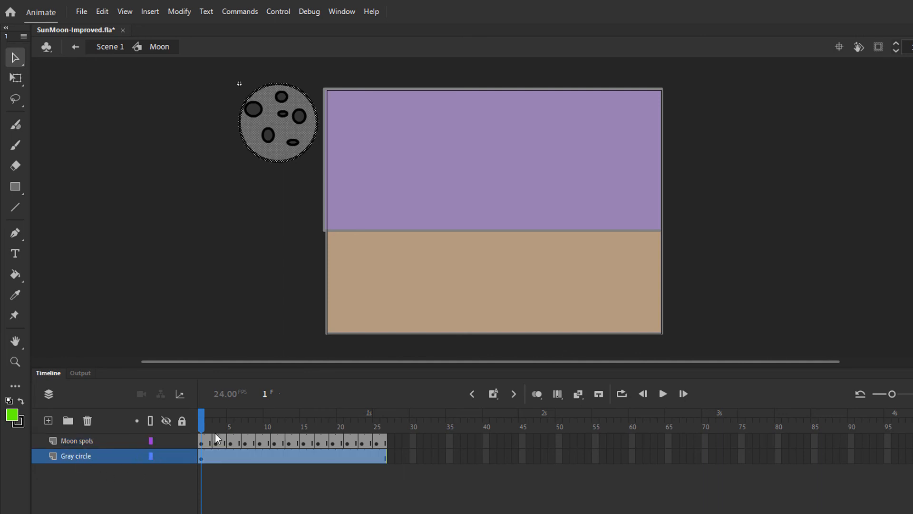
mouse_move(204, 430)
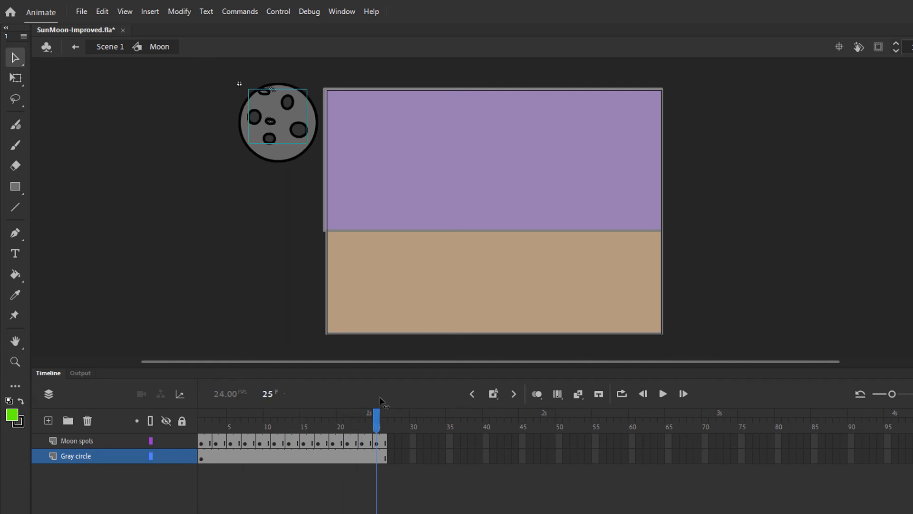
left_click(222, 417)
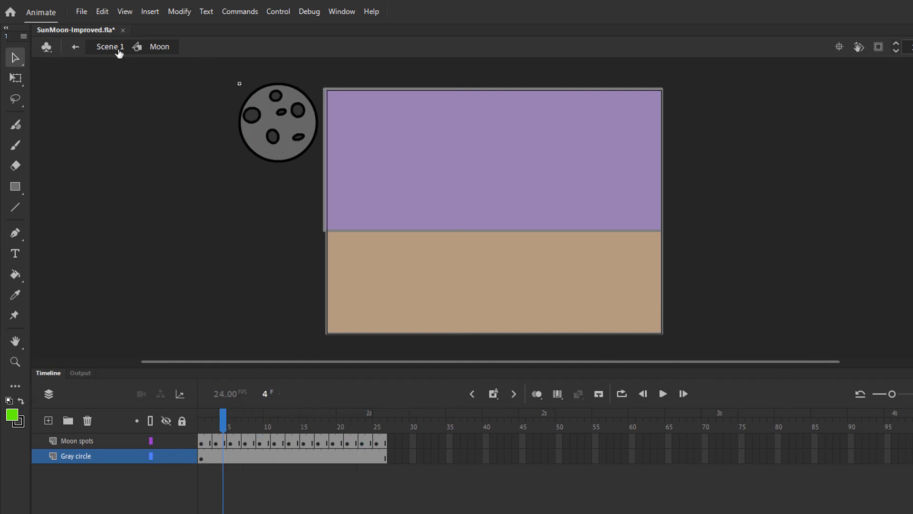
left_click(108, 47)
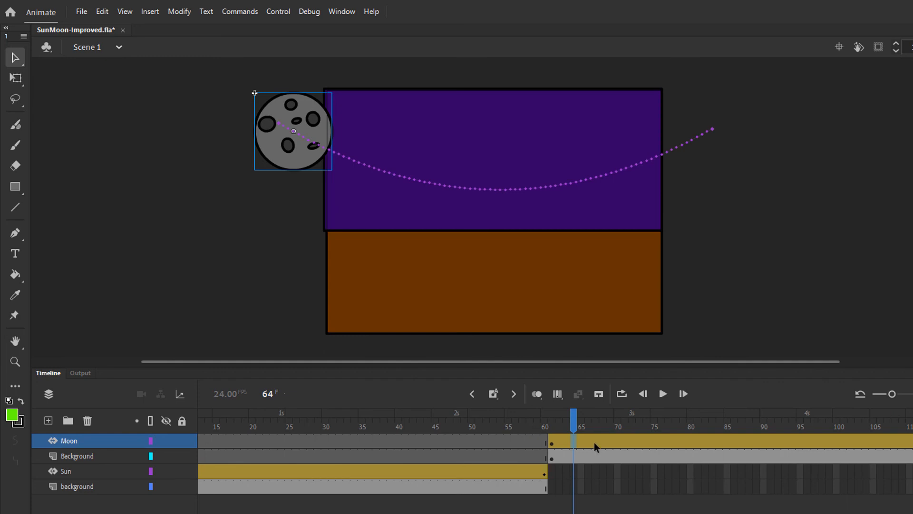